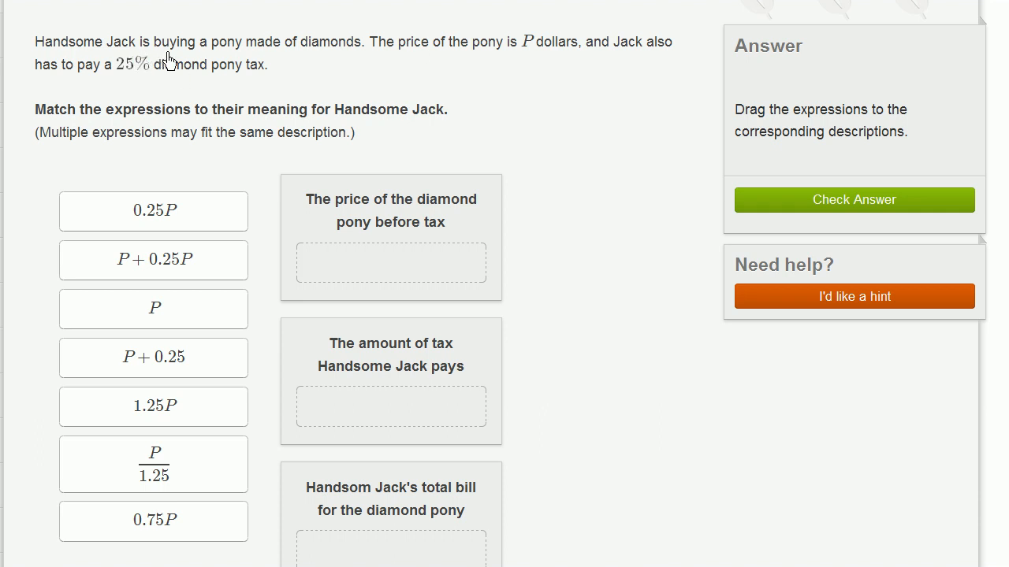
pyautogui.moveTo(313, 54)
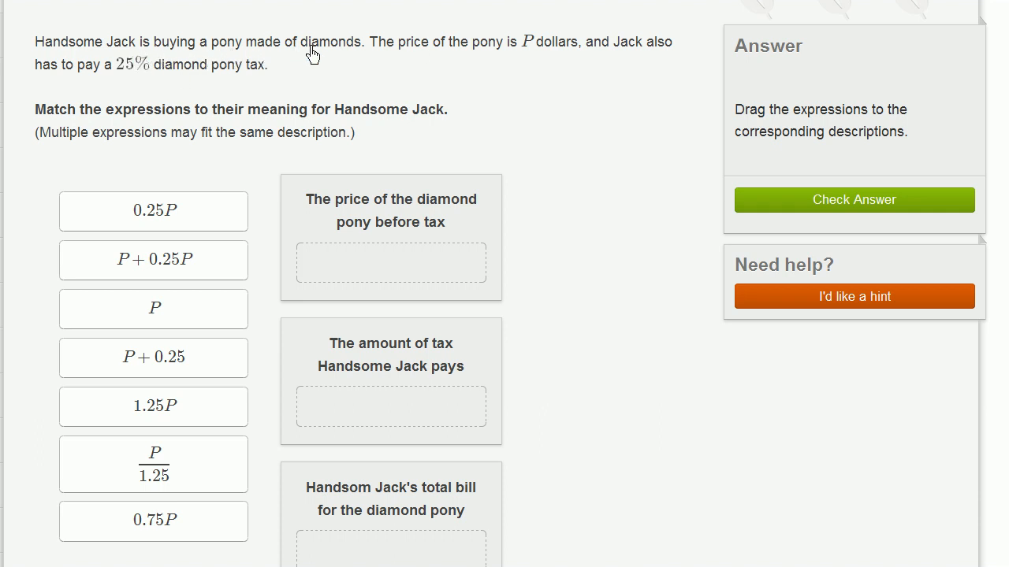
pyautogui.moveTo(520, 49)
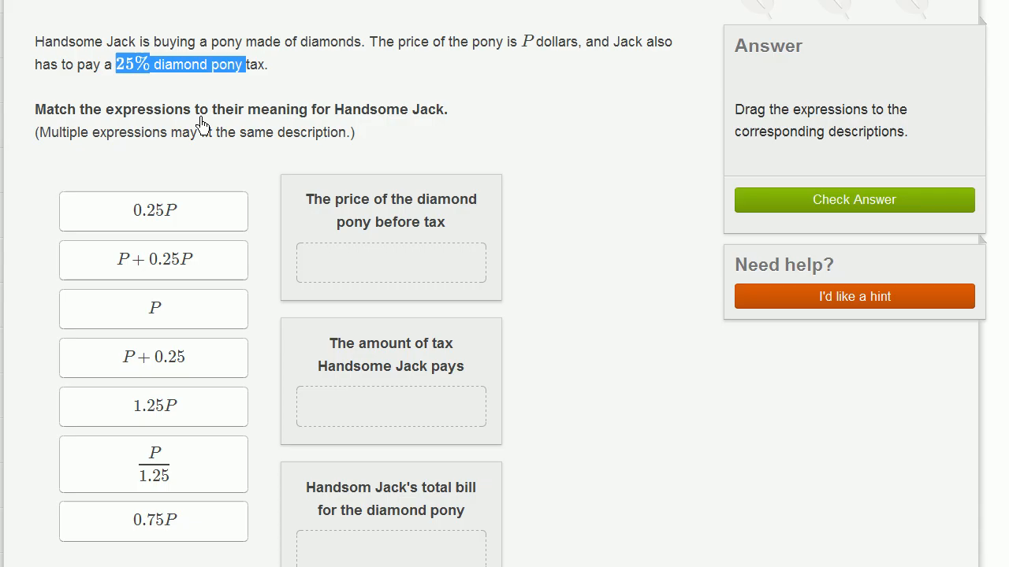
pyautogui.moveTo(219, 150)
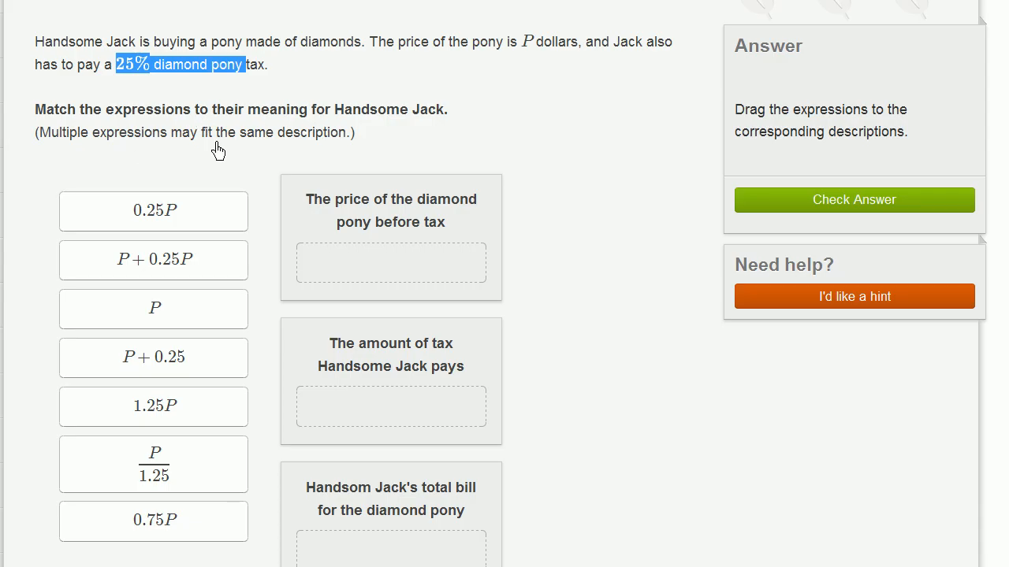
pyautogui.moveTo(311, 148)
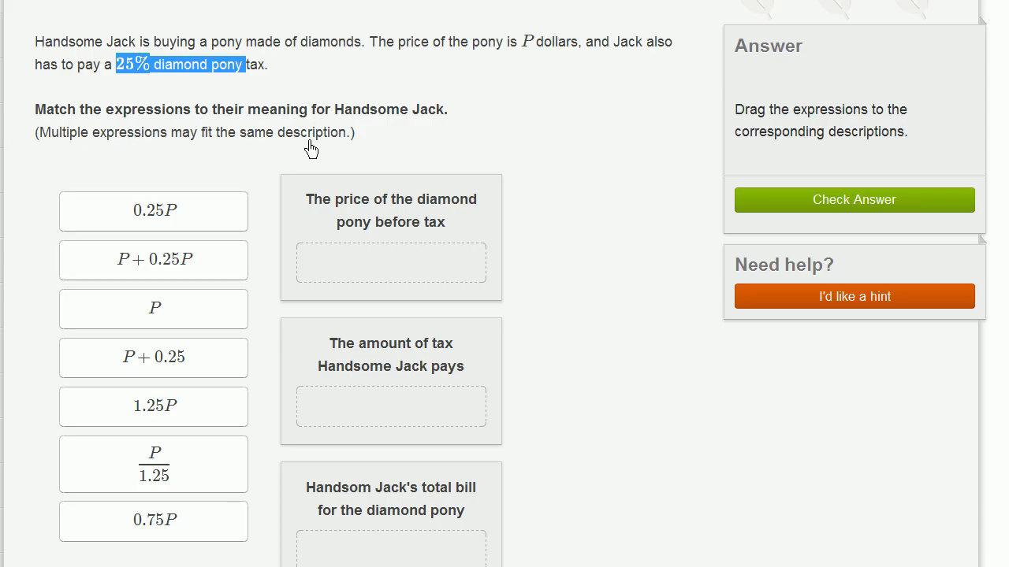
pyautogui.moveTo(378, 238)
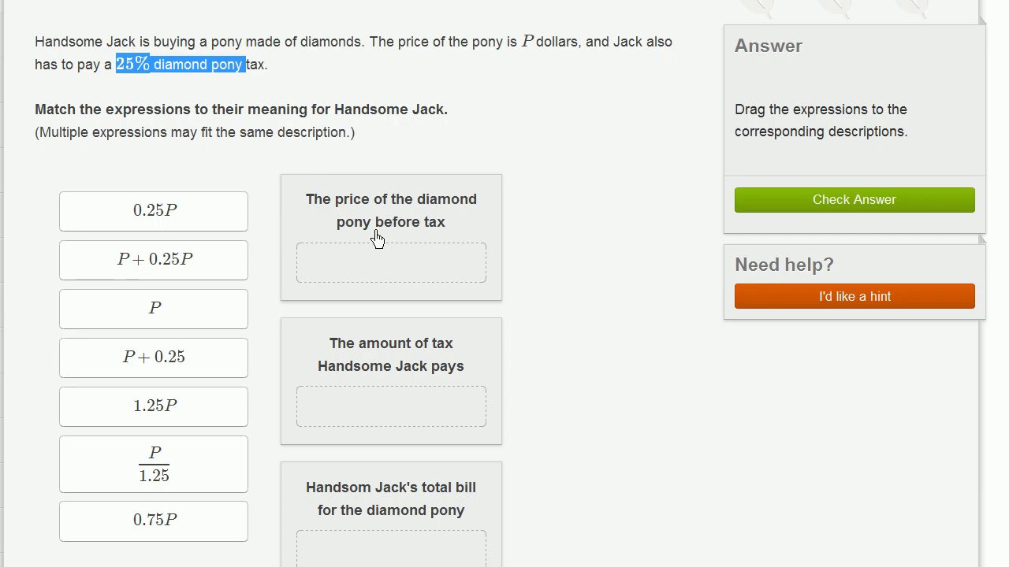
pyautogui.moveTo(426, 234)
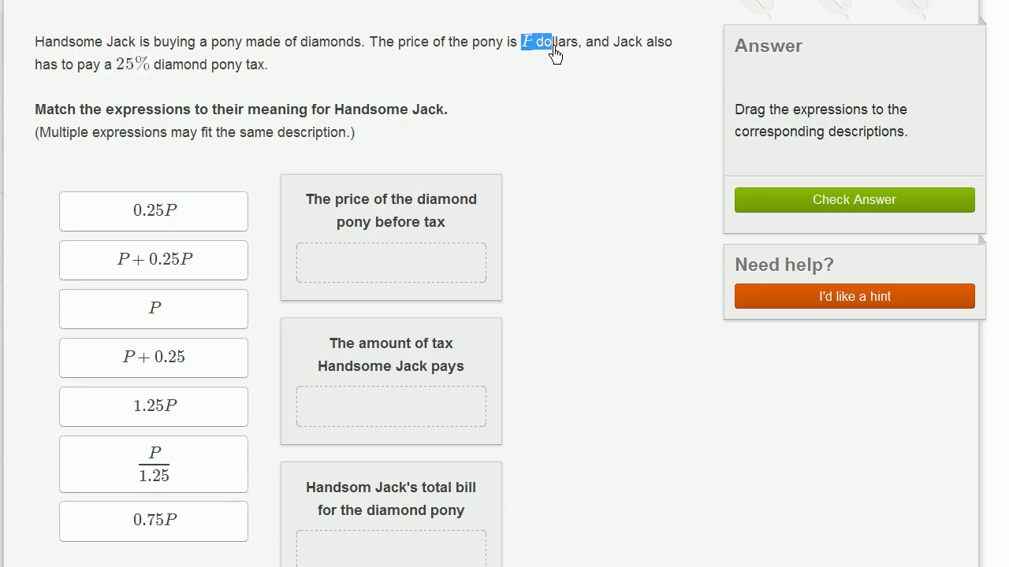
# Step: Place the P card under 'The price of the diamond pony before tax'
pyautogui.click(154, 306)
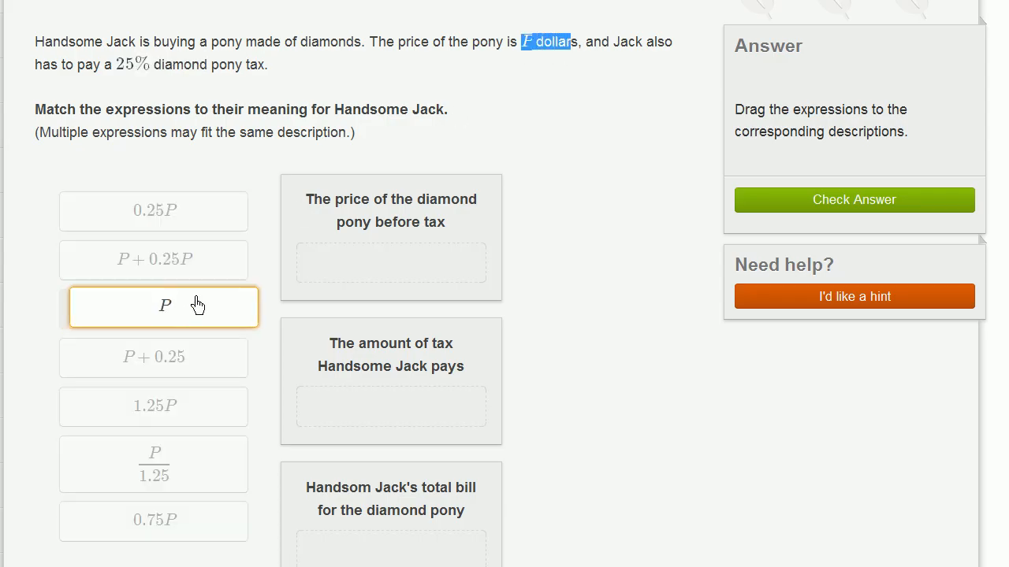
pyautogui.moveTo(163, 306); pyautogui.dragTo(386, 256)
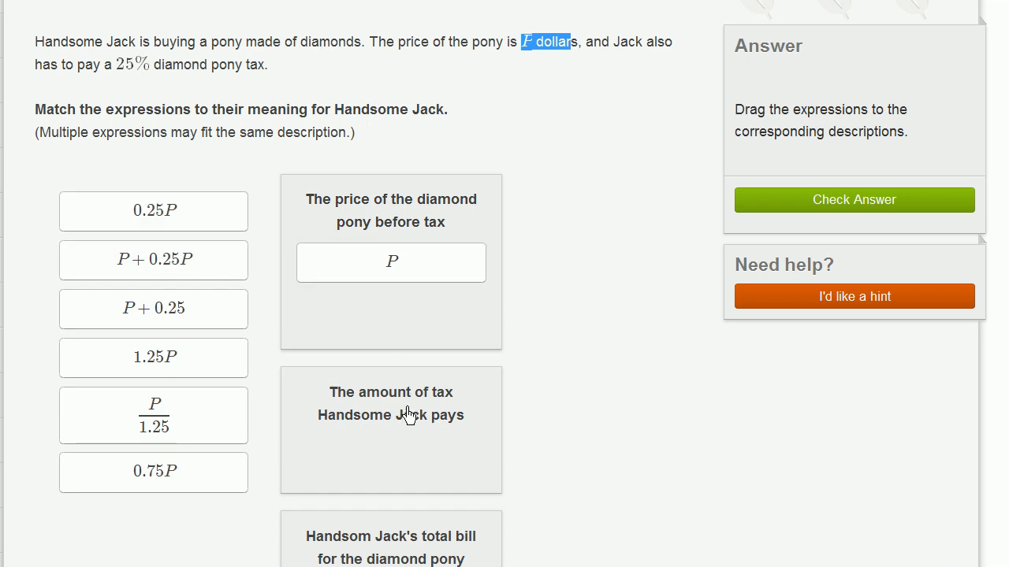
pyautogui.moveTo(452, 426)
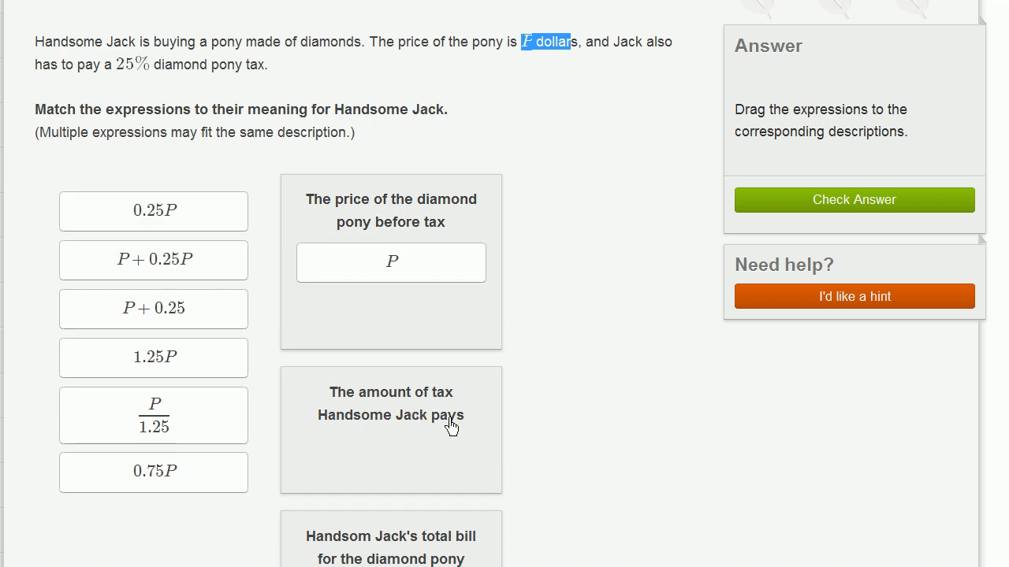
pyautogui.moveTo(148, 81)
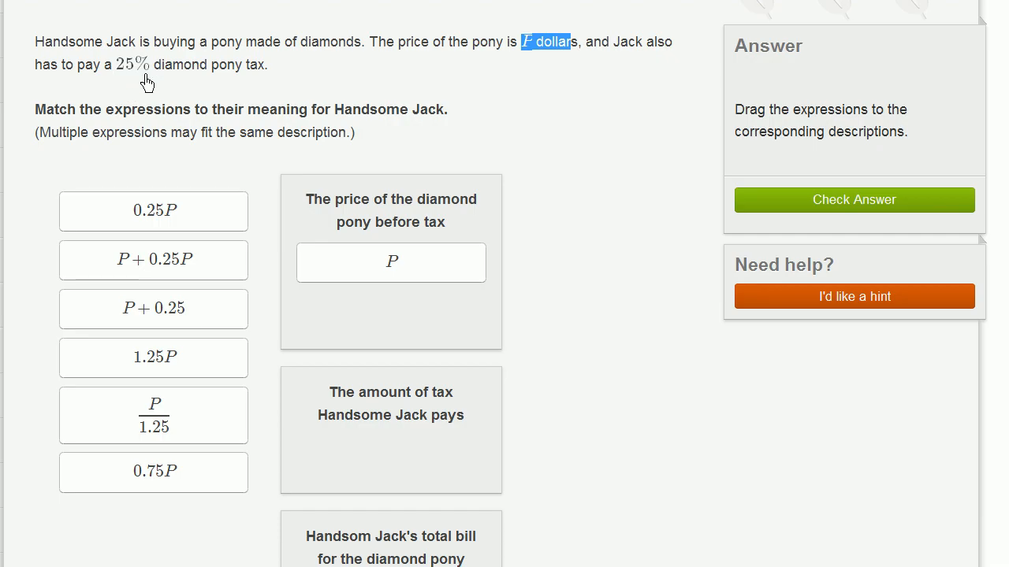
pyautogui.moveTo(266, 167)
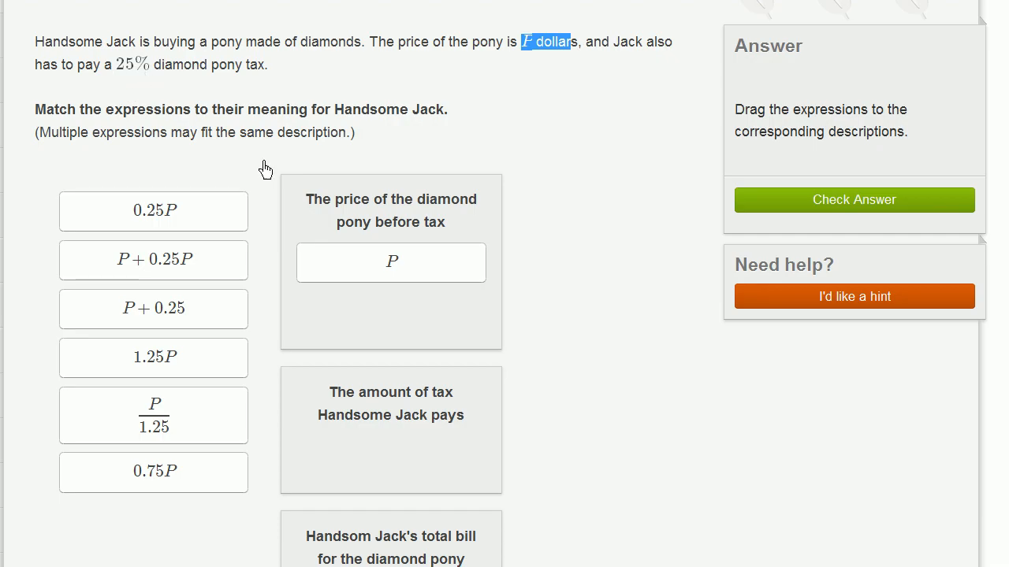
pyautogui.moveTo(137, 73)
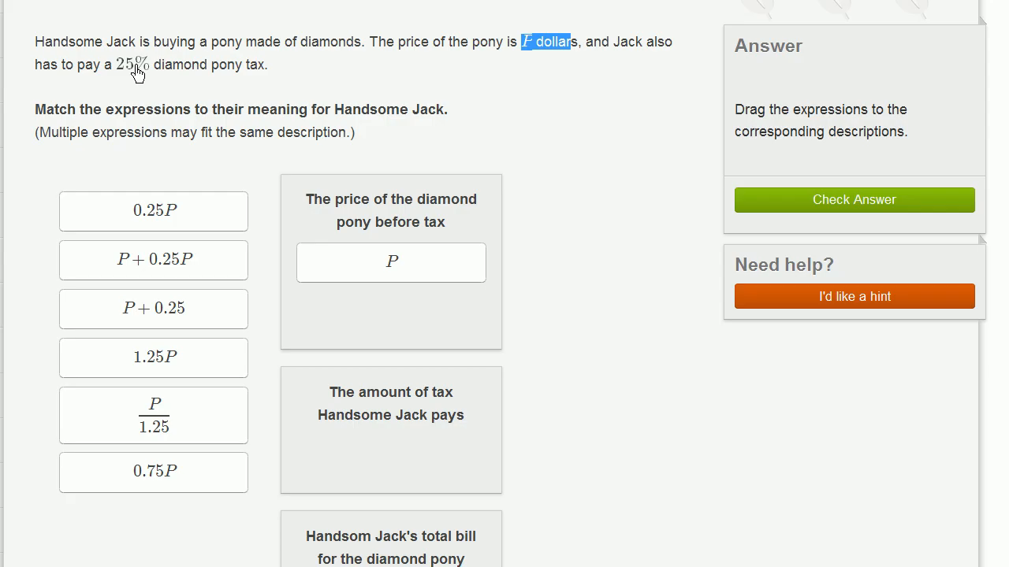
pyautogui.moveTo(152, 170)
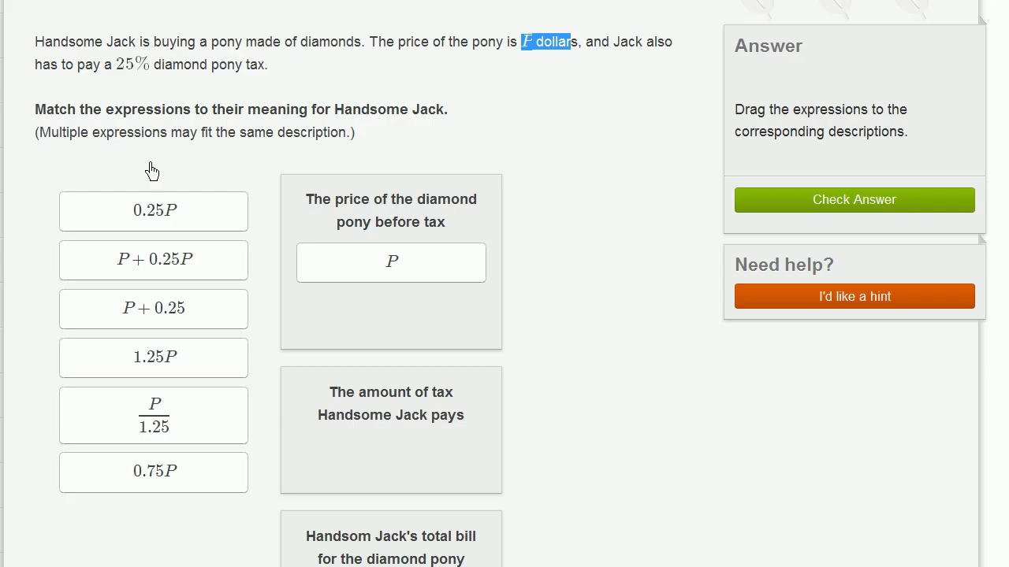
pyautogui.click(152, 211)
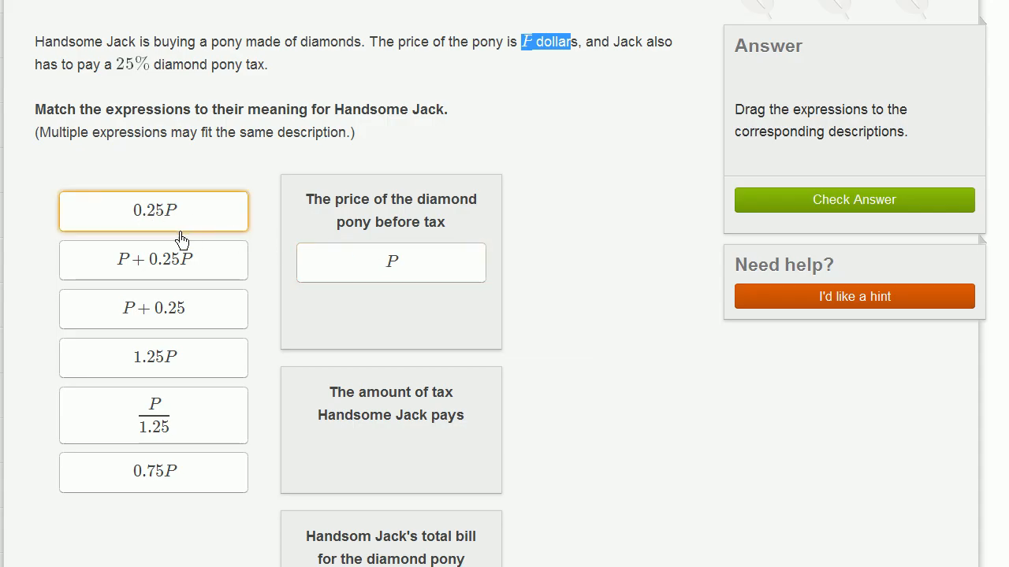
pyautogui.moveTo(153, 210); pyautogui.dragTo(381, 430)
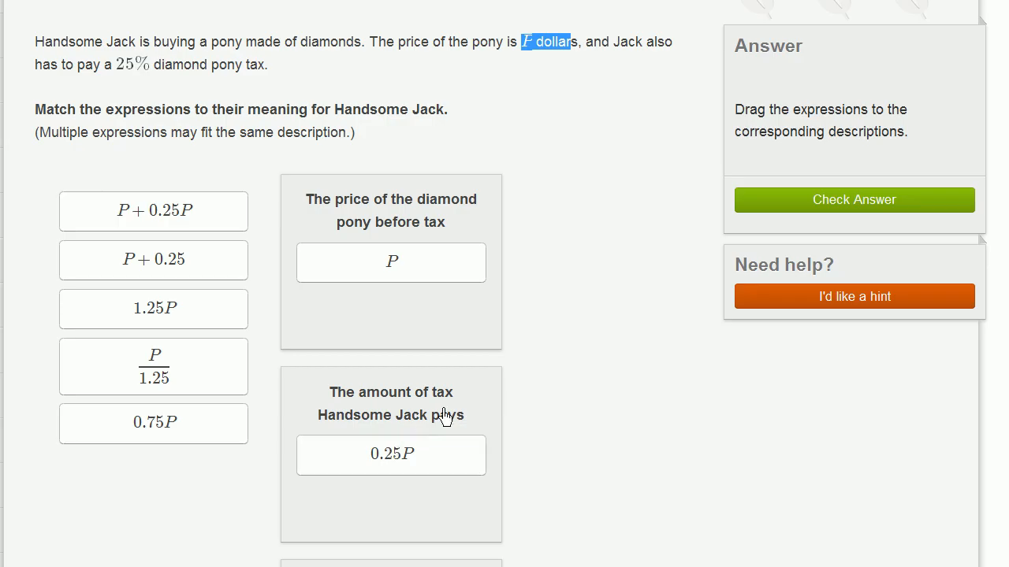
pyautogui.scroll(-3)
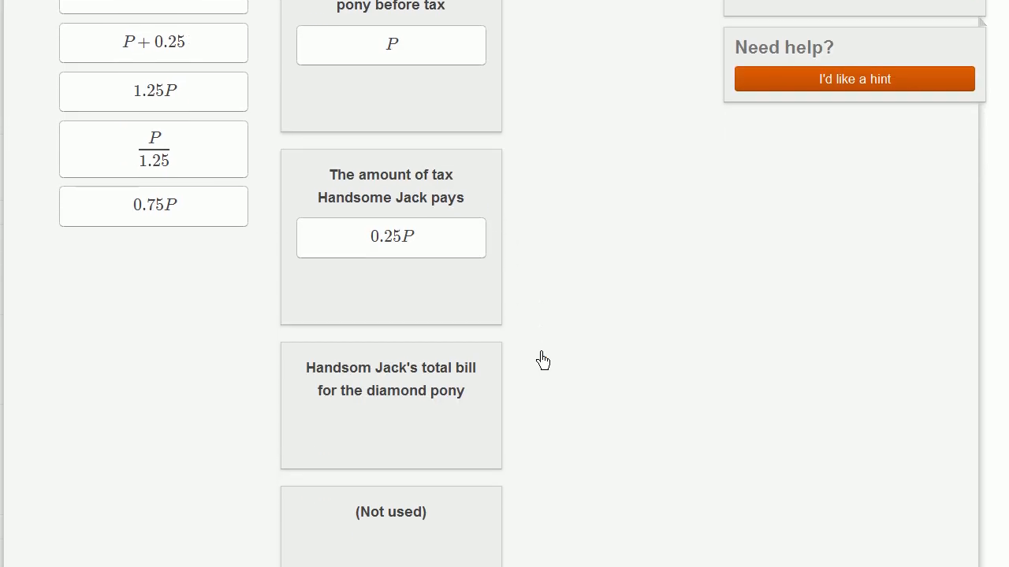
pyautogui.moveTo(423, 394)
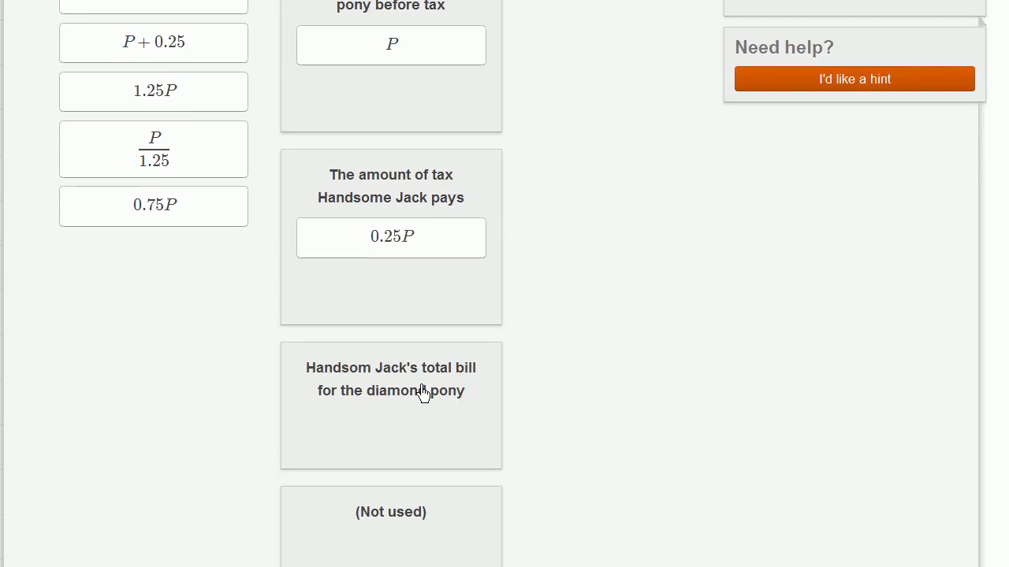
pyautogui.moveTo(462, 401)
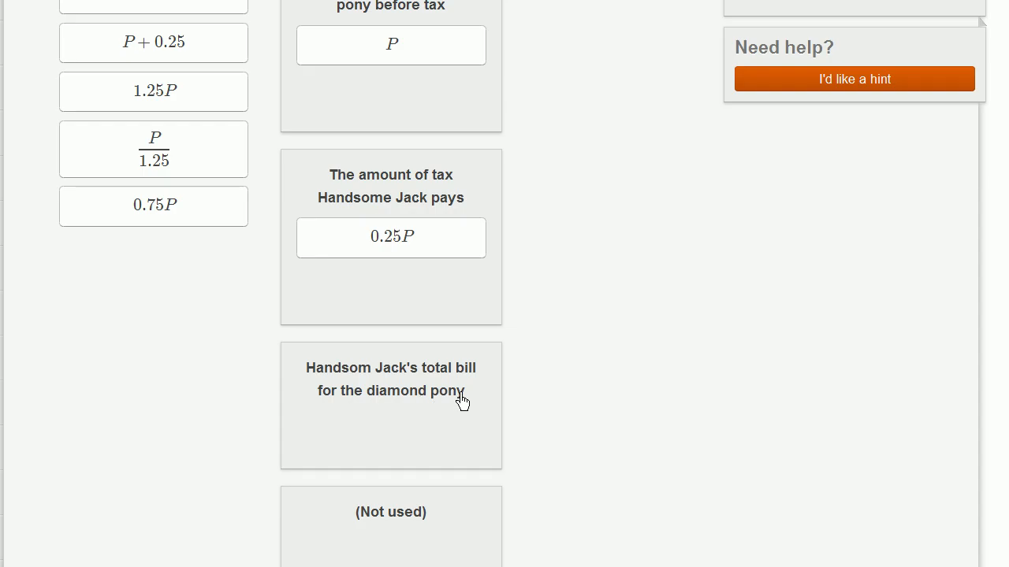
pyautogui.scroll(3)
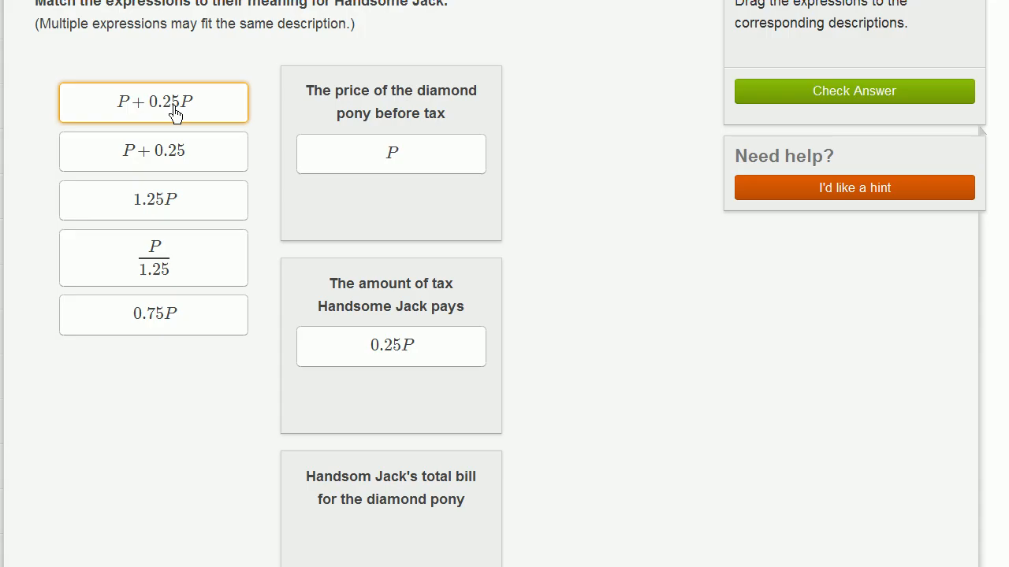
# Step: Drop P+0.25P into the total bill for the diamond pony group
pyautogui.moveTo(153, 102); pyautogui.dragTo(376, 518)
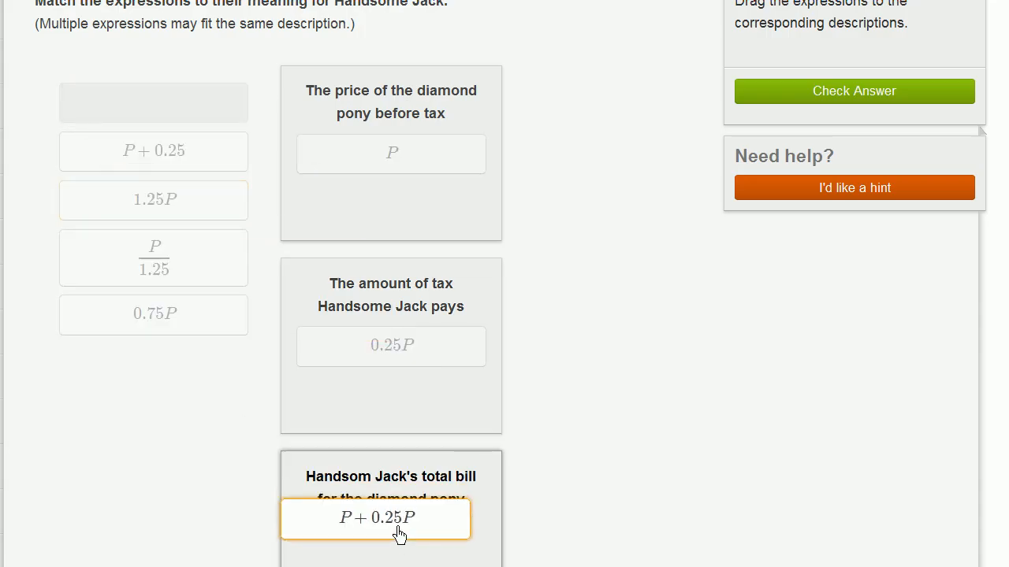
pyautogui.moveTo(376, 518); pyautogui.dragTo(391, 539)
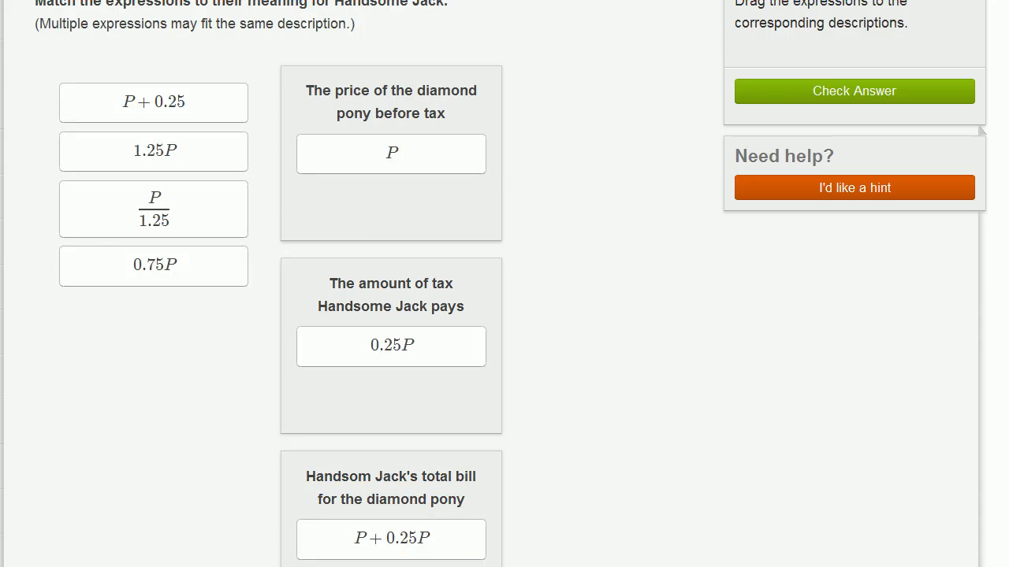
pyautogui.scroll(-3)
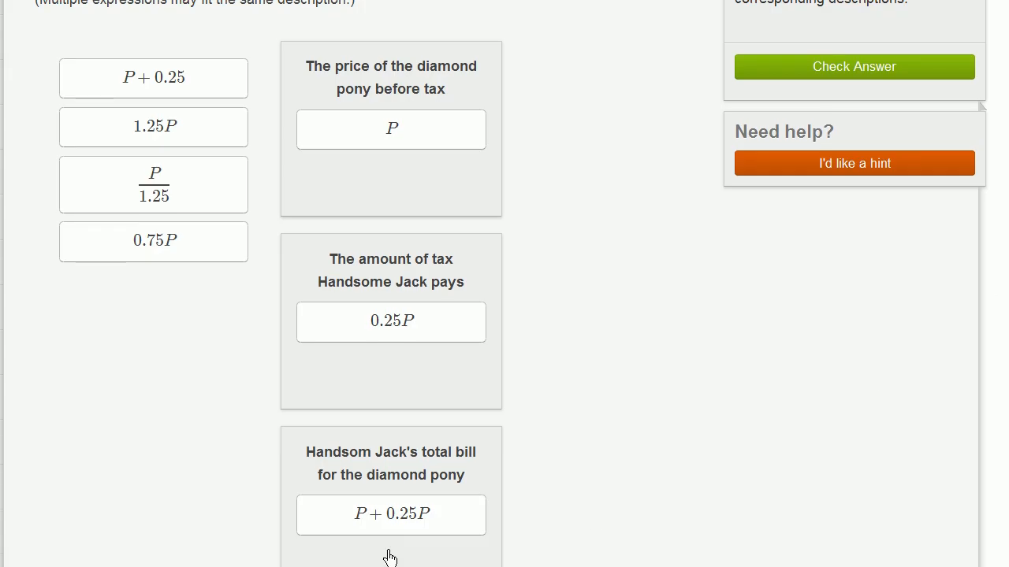
pyautogui.click(391, 515)
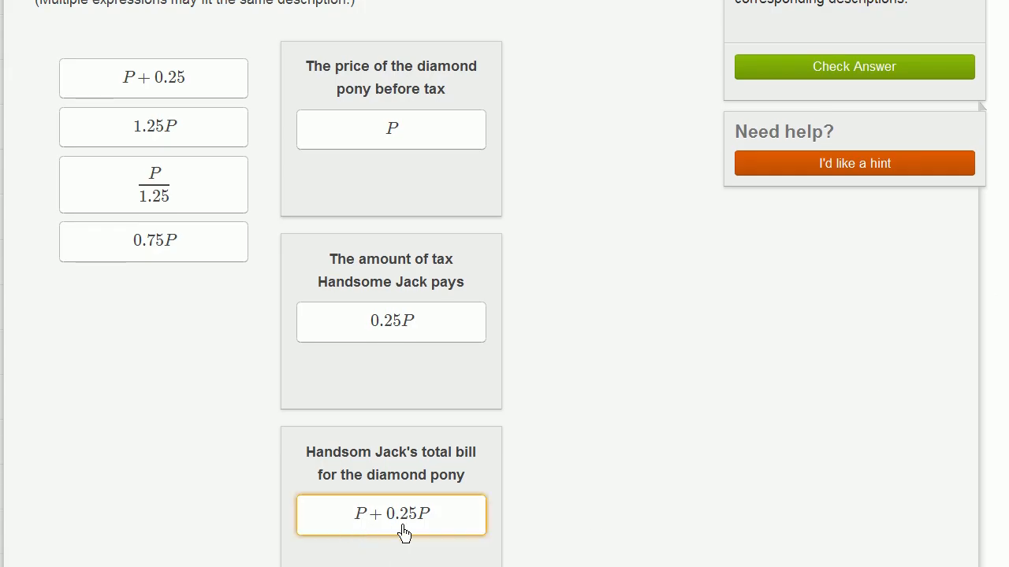
pyautogui.moveTo(424, 532)
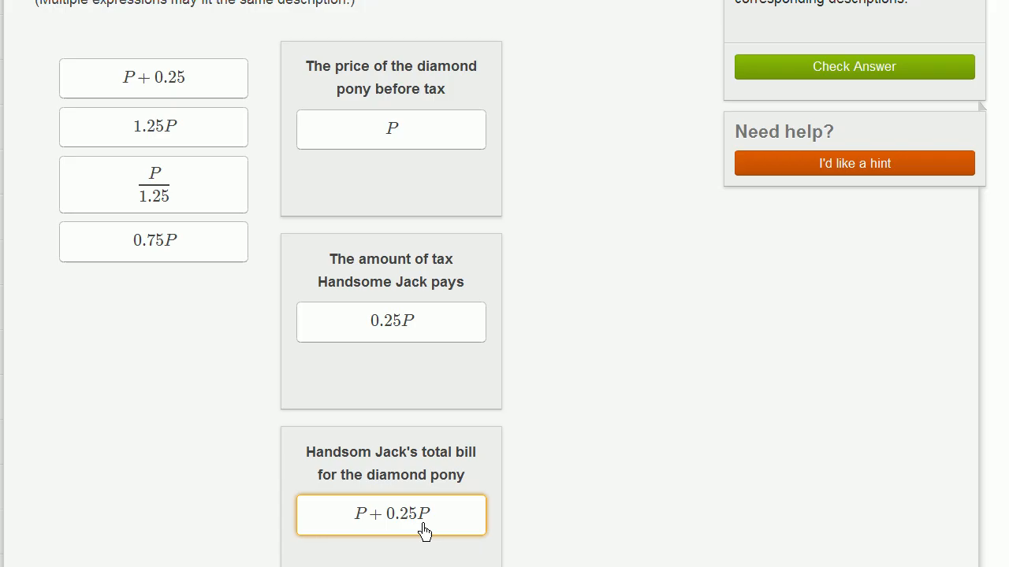
pyautogui.moveTo(327, 436)
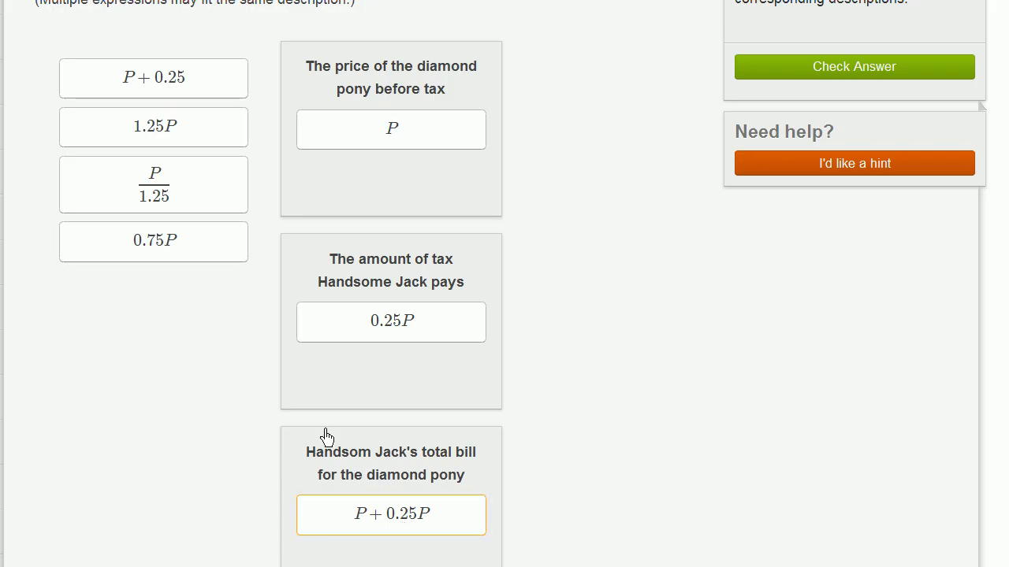
# Step: Add 1.25P to the same total bill group alongside P+0.25P
pyautogui.moveTo(154, 127); pyautogui.dragTo(290, 458)
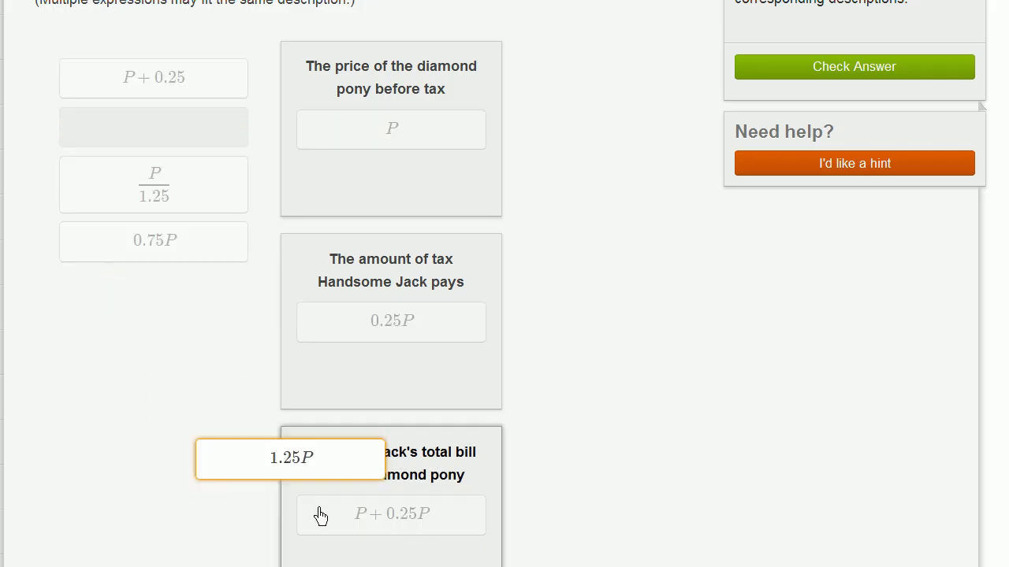
pyautogui.moveTo(290, 458); pyautogui.dragTo(391, 515)
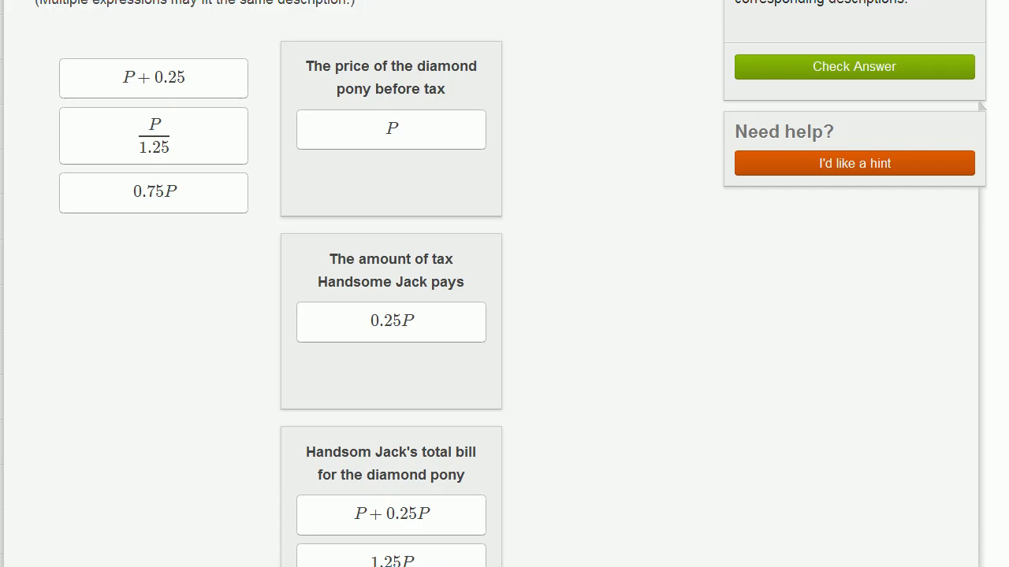
pyautogui.click(153, 52)
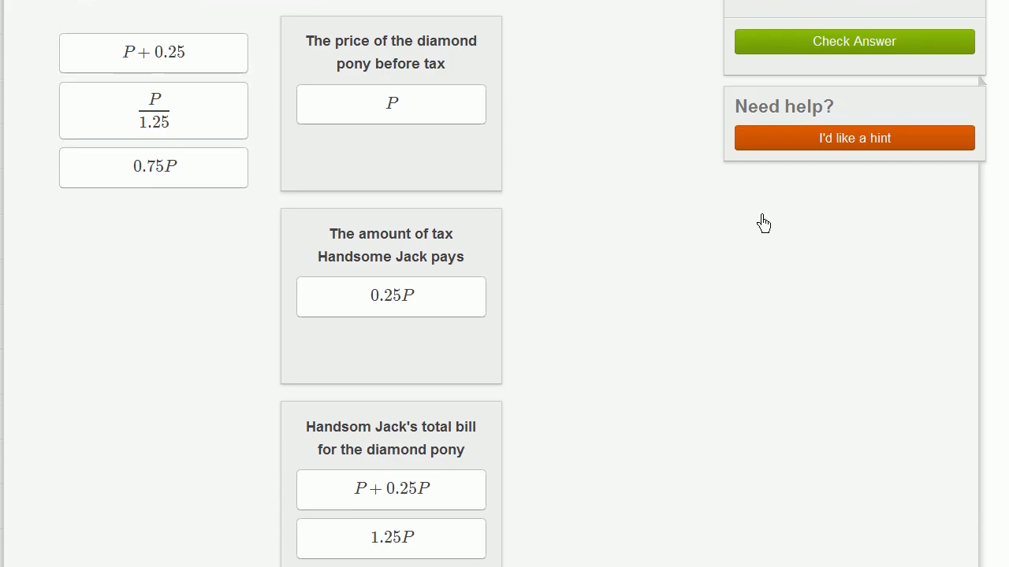
pyautogui.scroll(-3)
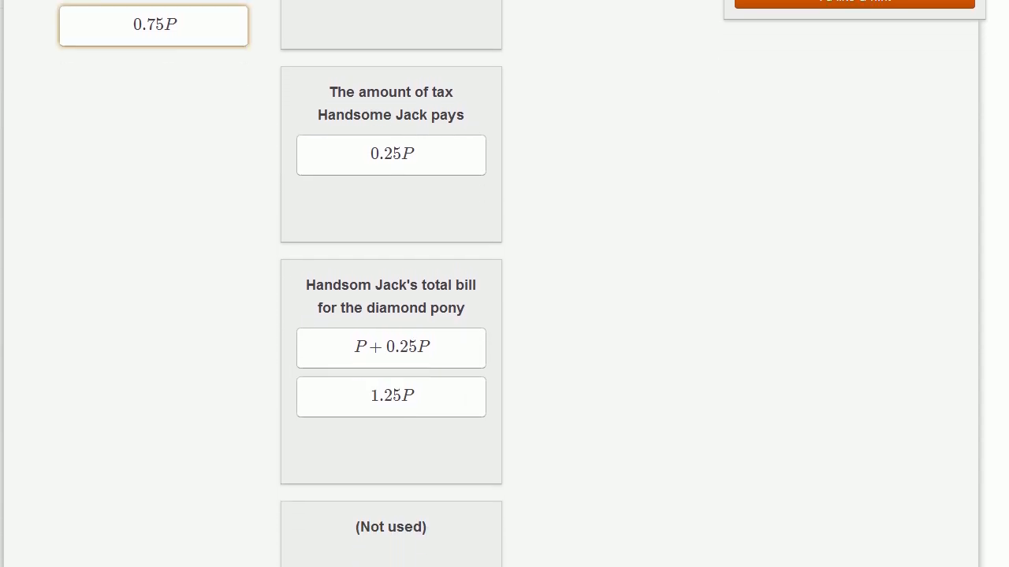
# Step: Move the 0.75P card into the Not used group
pyautogui.moveTo(153, 26); pyautogui.dragTo(381, 521)
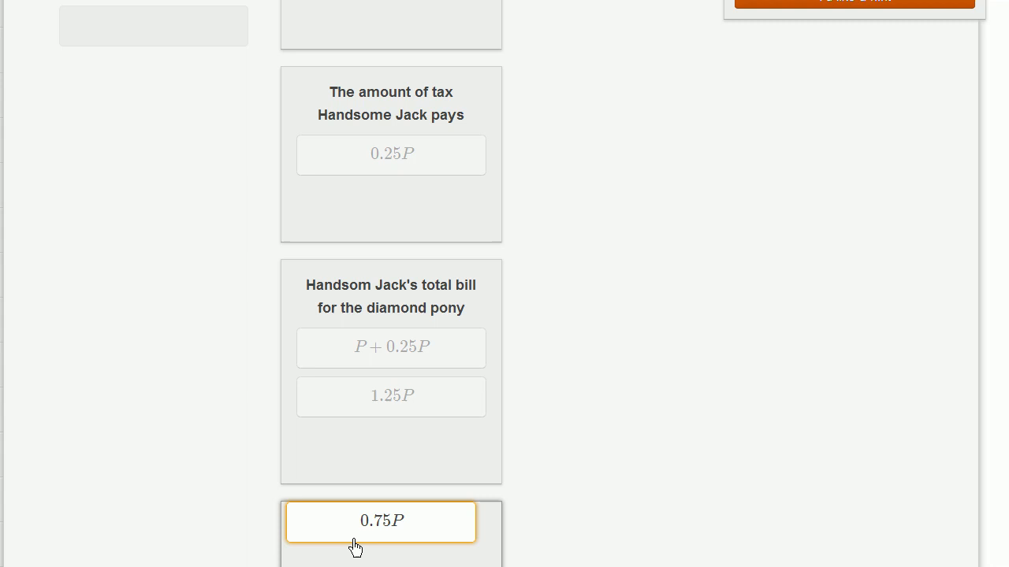
pyautogui.scroll(3)
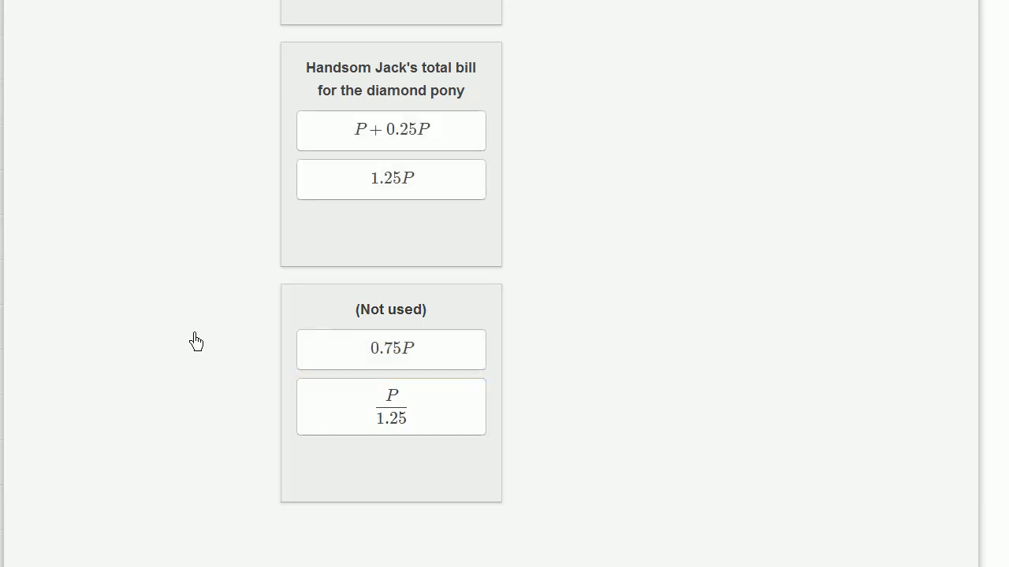
pyautogui.scroll(3)
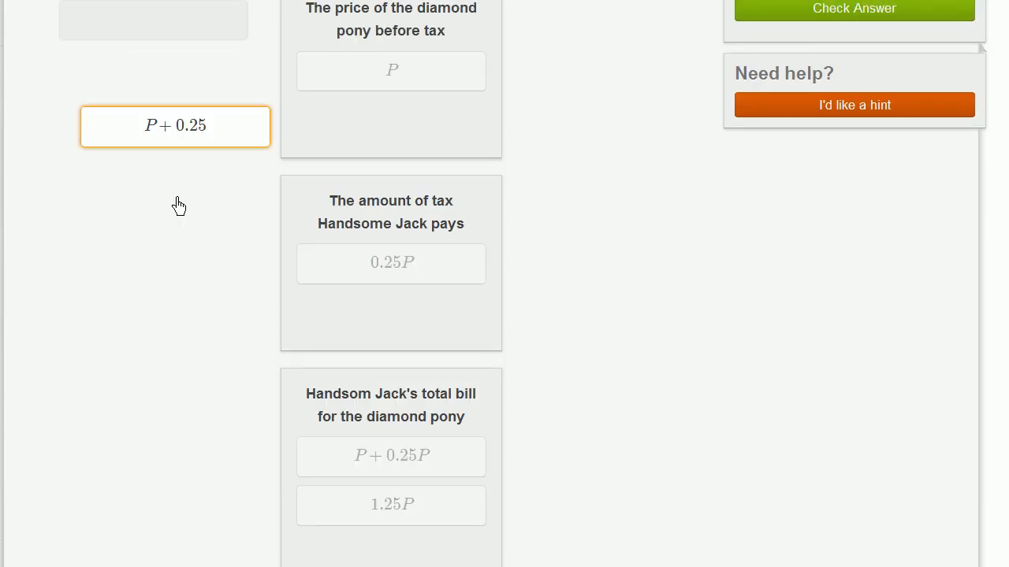